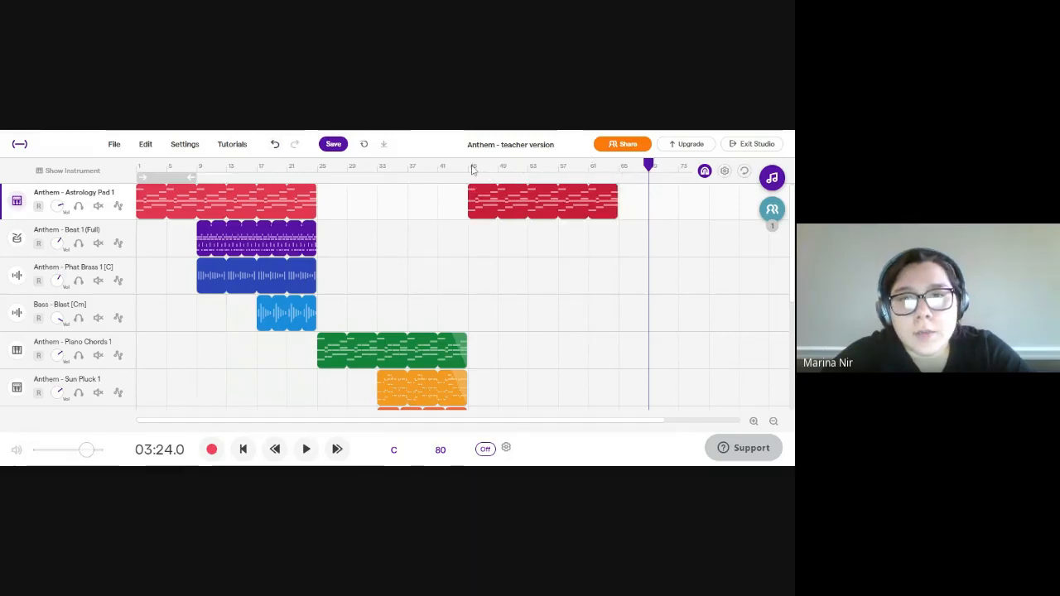
pyautogui.moveTo(338, 245)
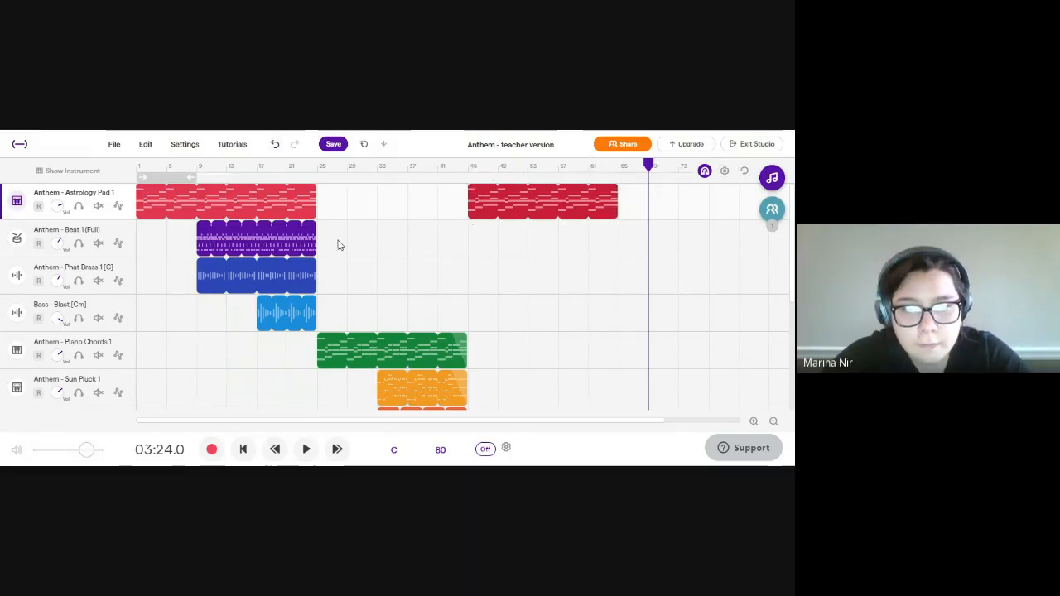
# - Copy the Beat 1 (Full) clip into the final section under the repeated Astrology Pad clip
pyautogui.click(255, 240)
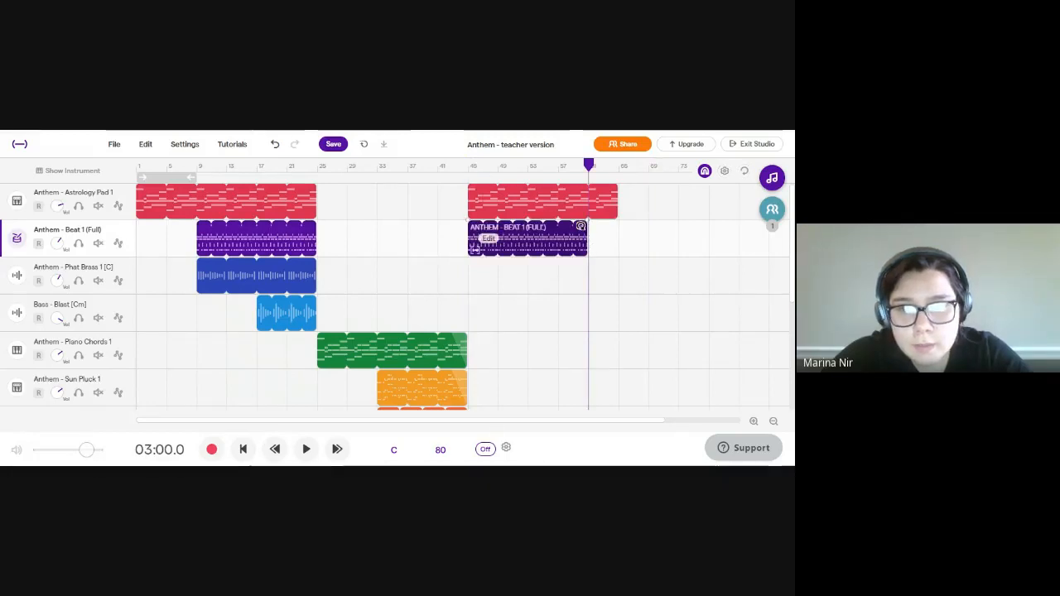
pyautogui.moveTo(534, 292)
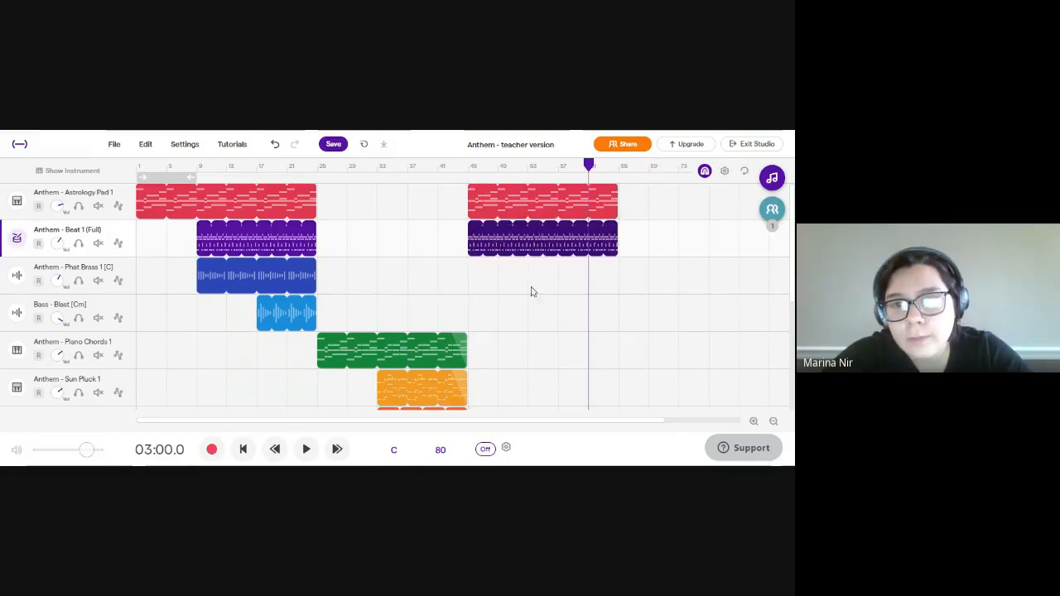
pyautogui.scroll(-3)
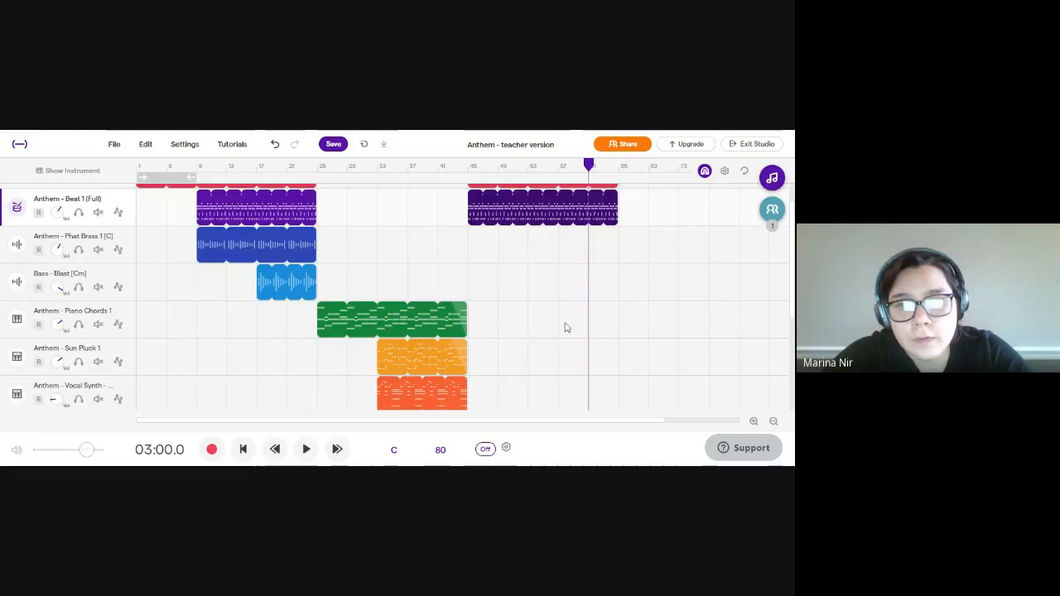
pyautogui.scroll(-3)
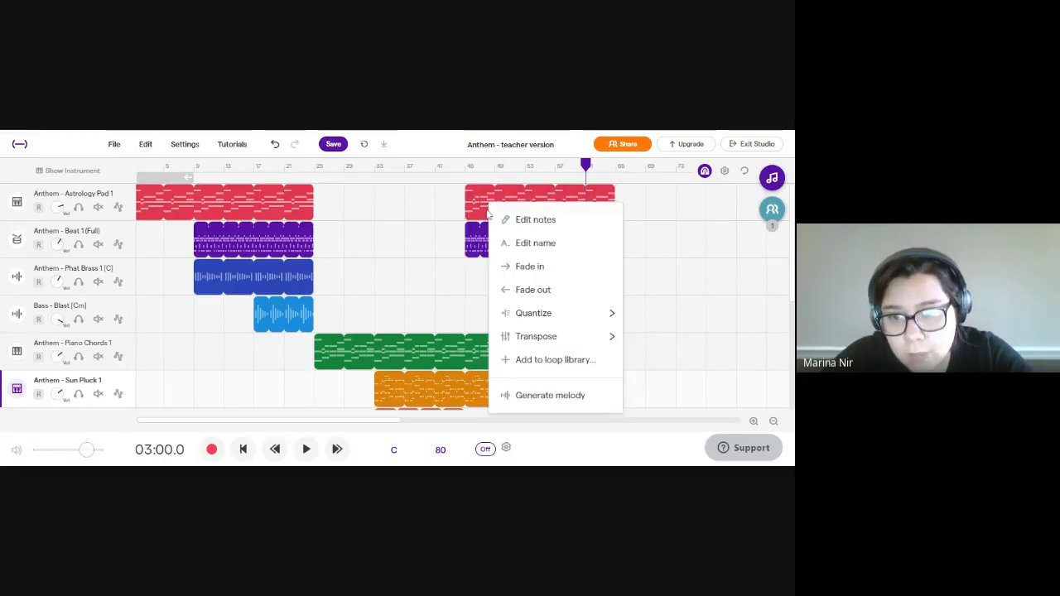
pyautogui.moveTo(534, 288)
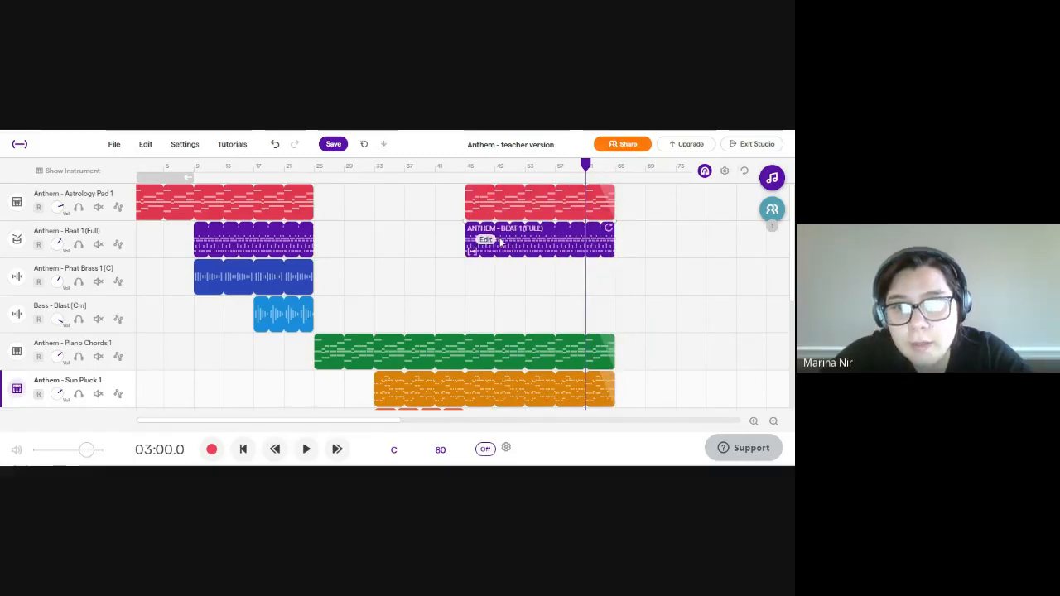
# - Bring up the editing options on the ending beat clip for a fade-out
pyautogui.rightClick(539, 241)
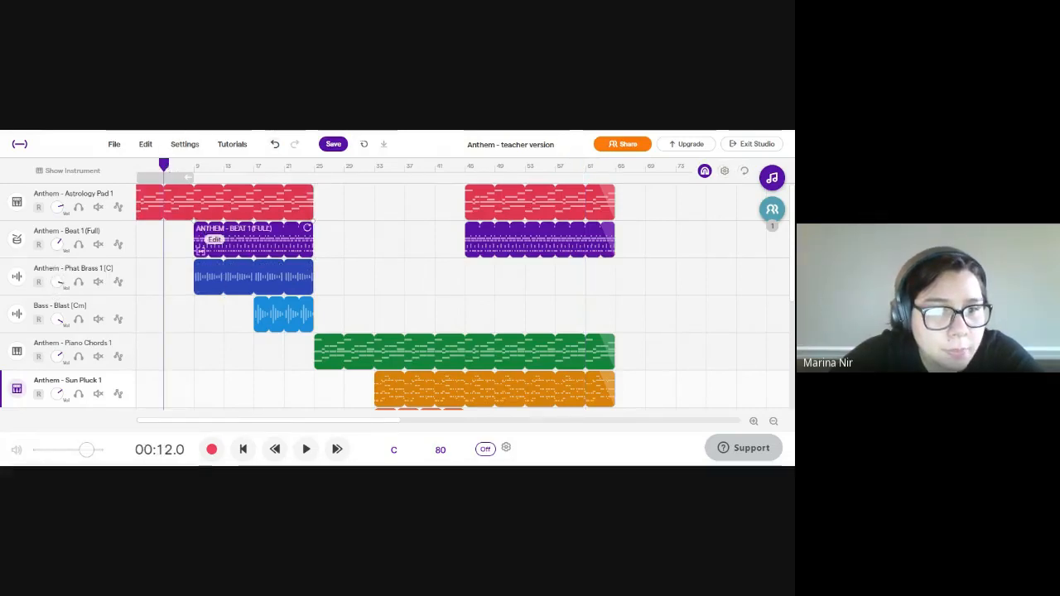
# - Preview the Anthem arrangement, then stop playback
pyautogui.click(305, 449)
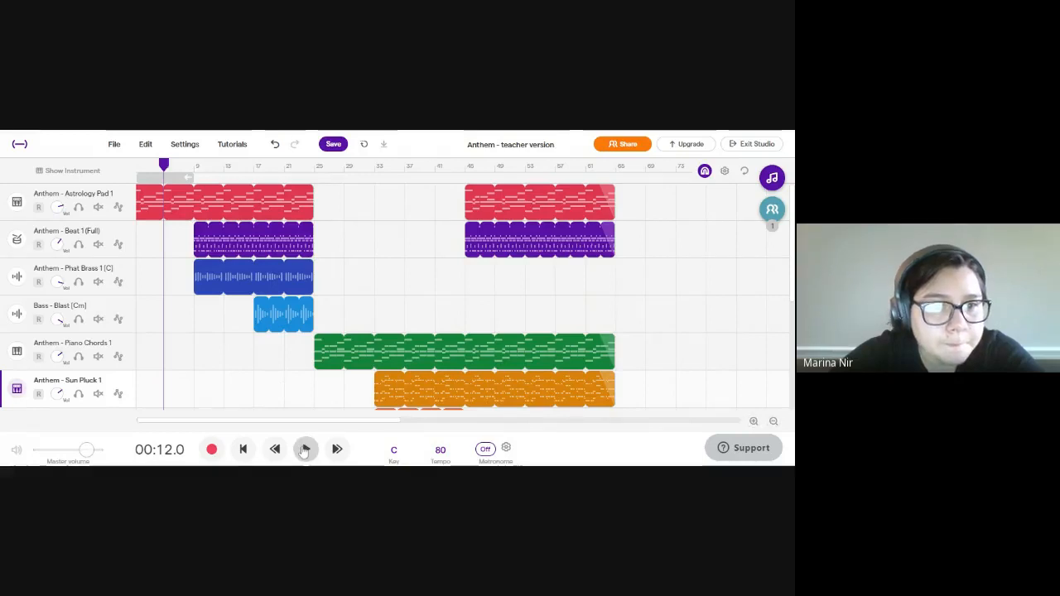
pyautogui.click(305, 449)
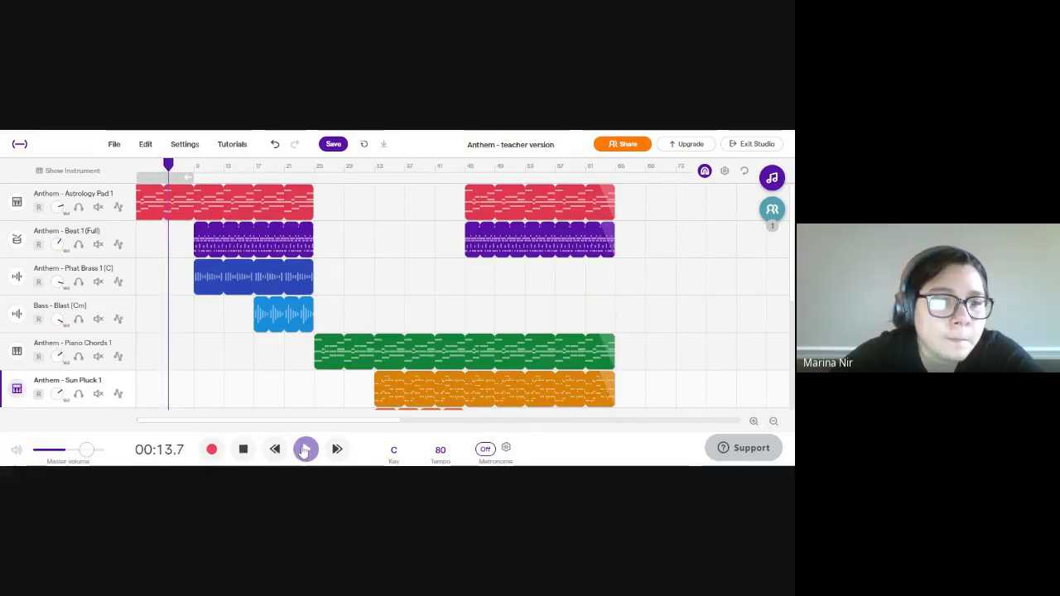
pyautogui.click(305, 449)
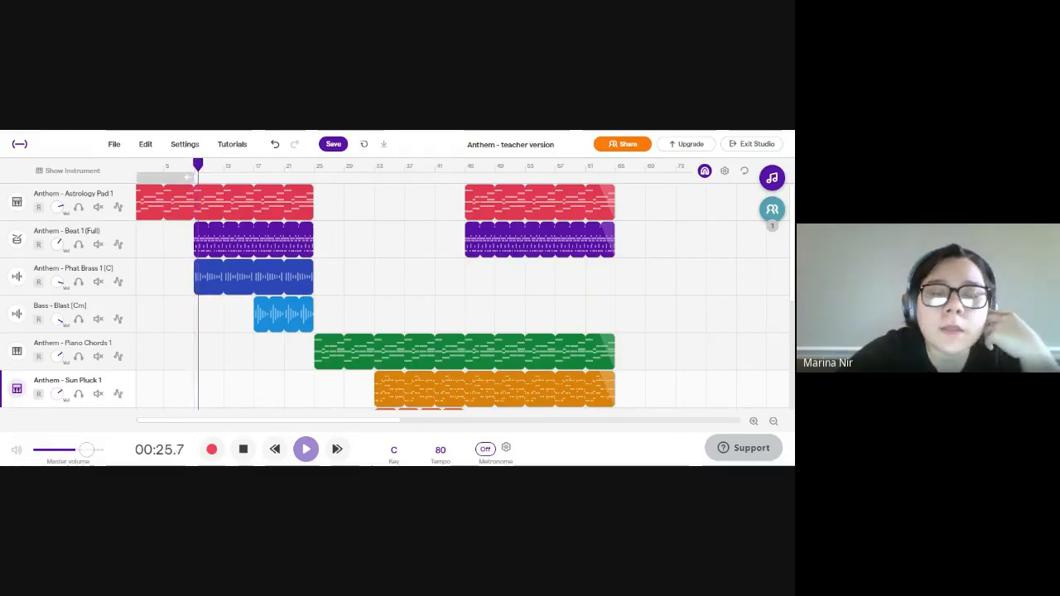
pyautogui.click(305, 449)
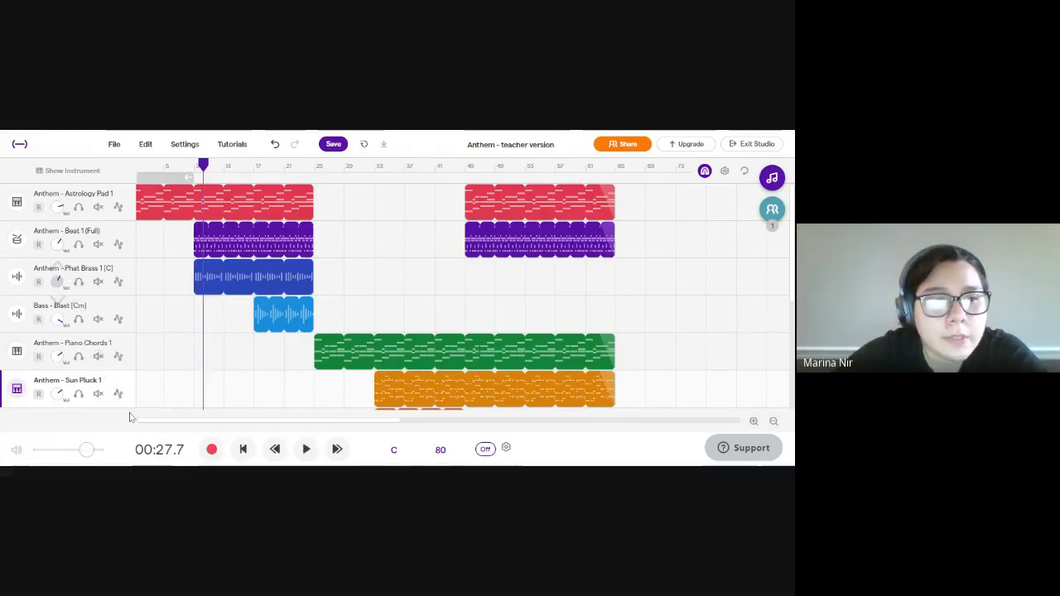
# - Rewind to the start of the song and play it again from the beginning
pyautogui.click(165, 166)
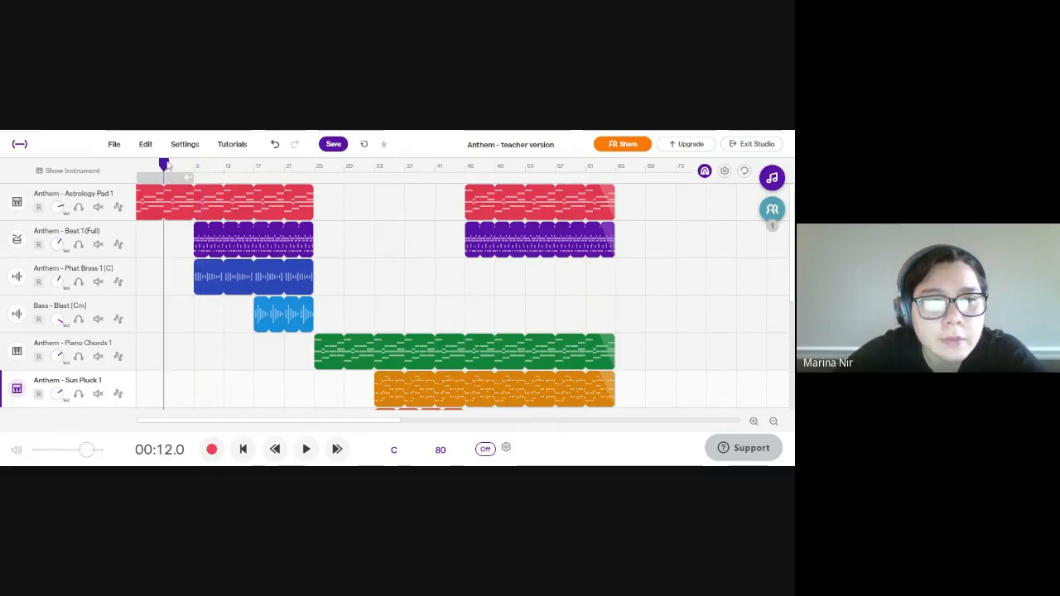
pyautogui.click(305, 449)
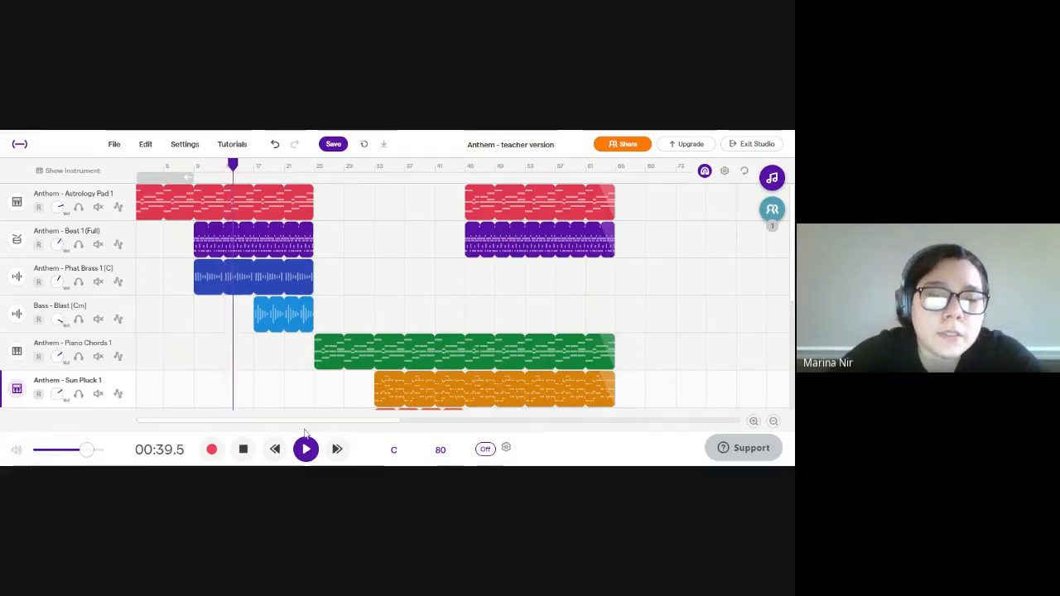
# - Stop playback and save the Anthem project
pyautogui.click(305, 449)
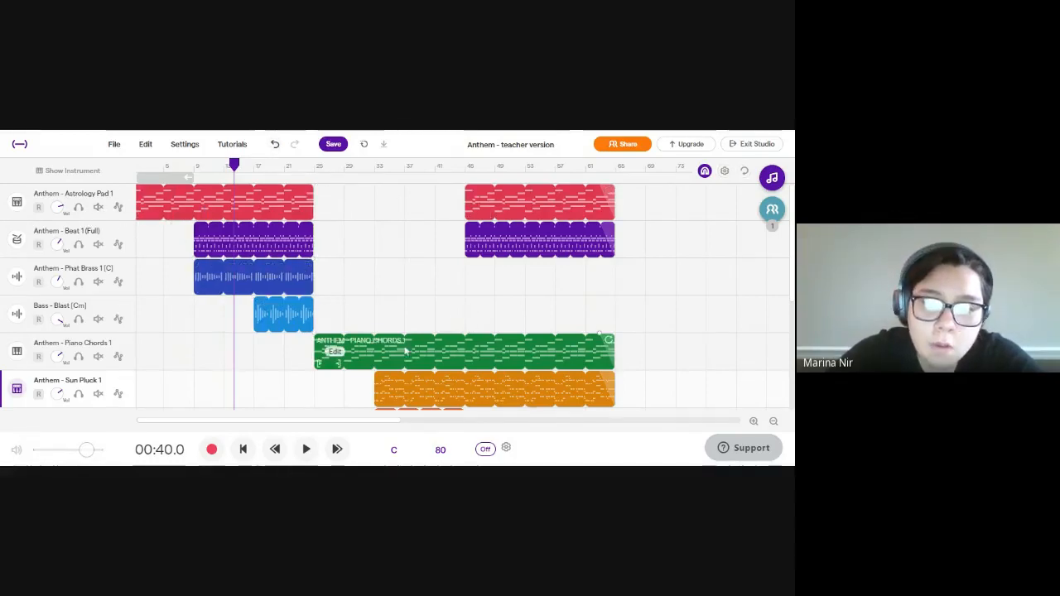
pyautogui.click(333, 142)
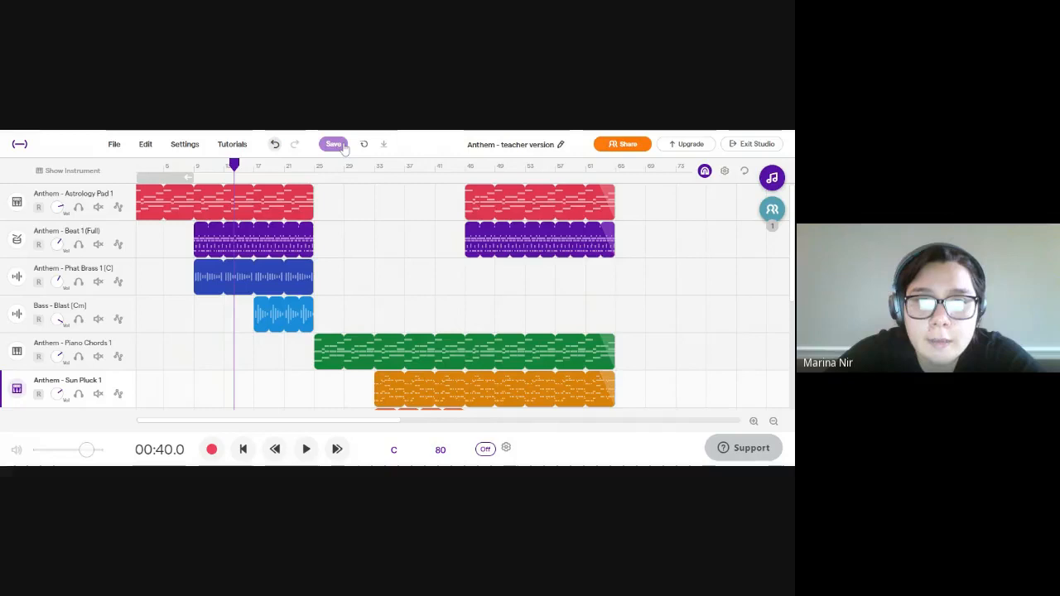
pyautogui.click(333, 142)
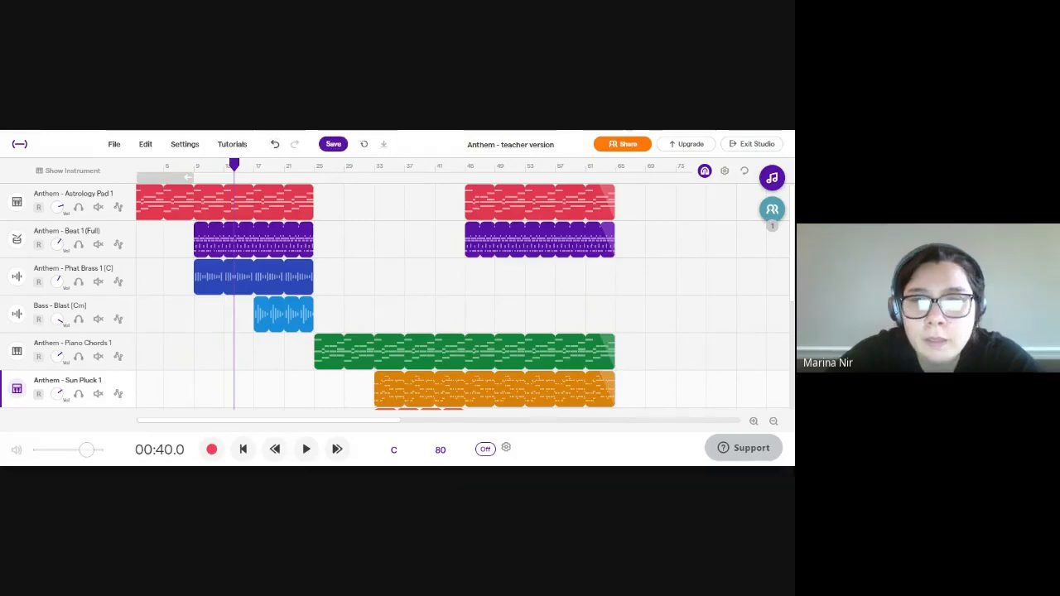
pyautogui.click(623, 143)
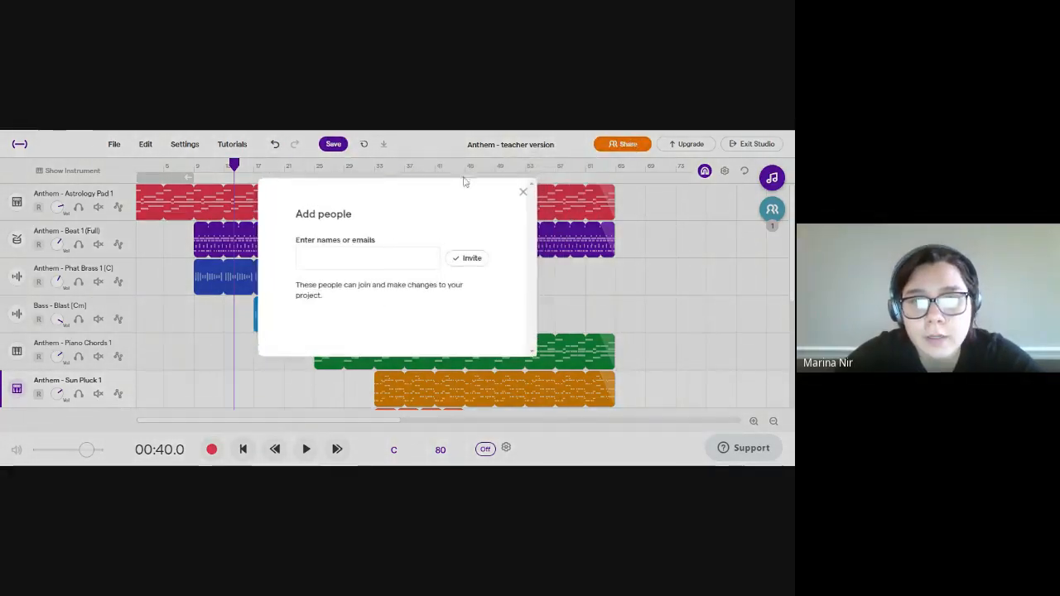
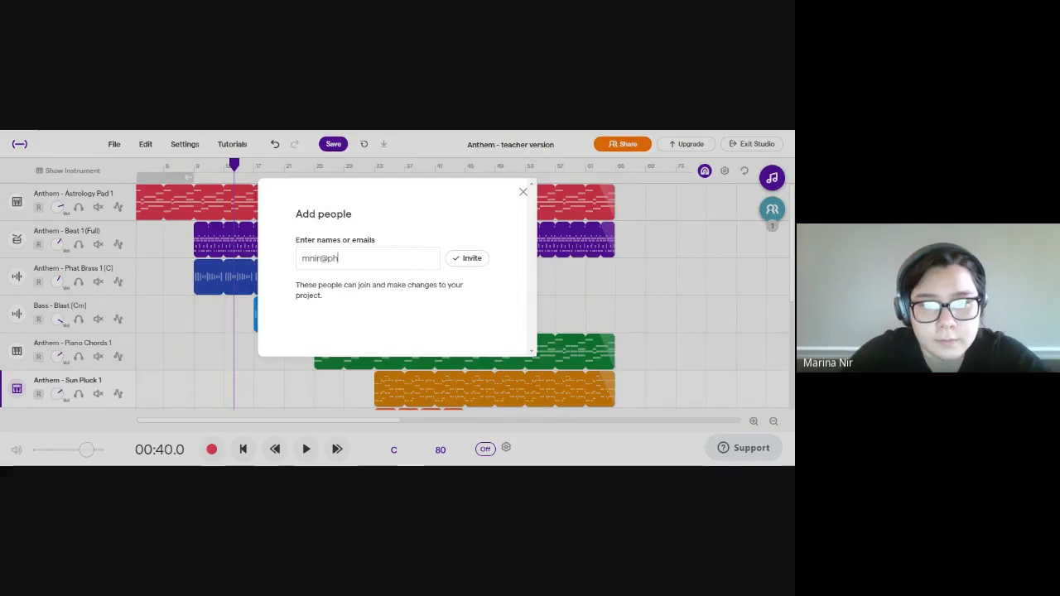